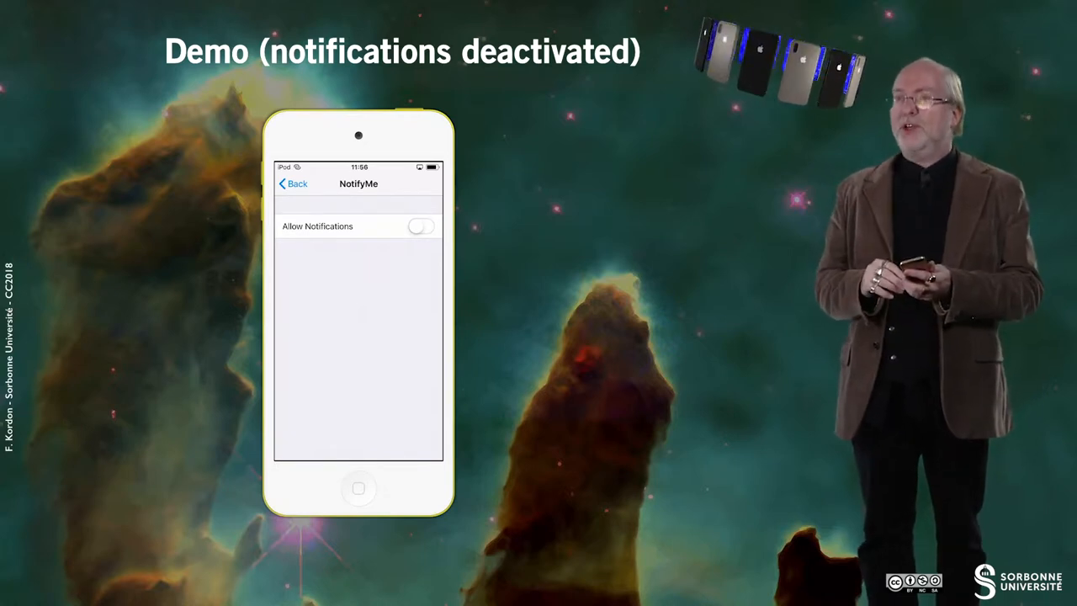
pyautogui.click(421, 226)
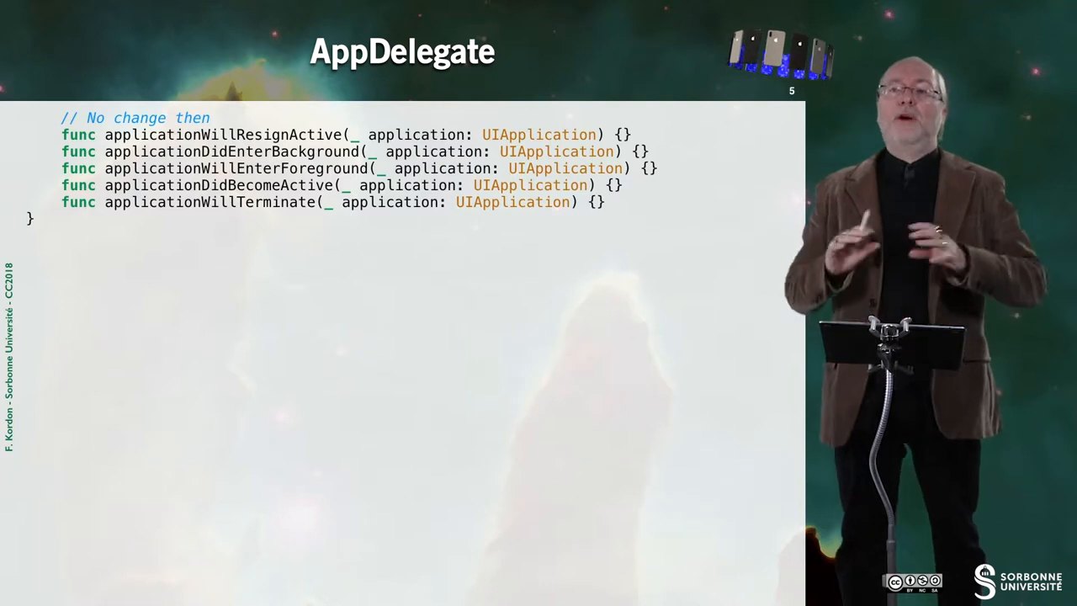
pyautogui.press('right')
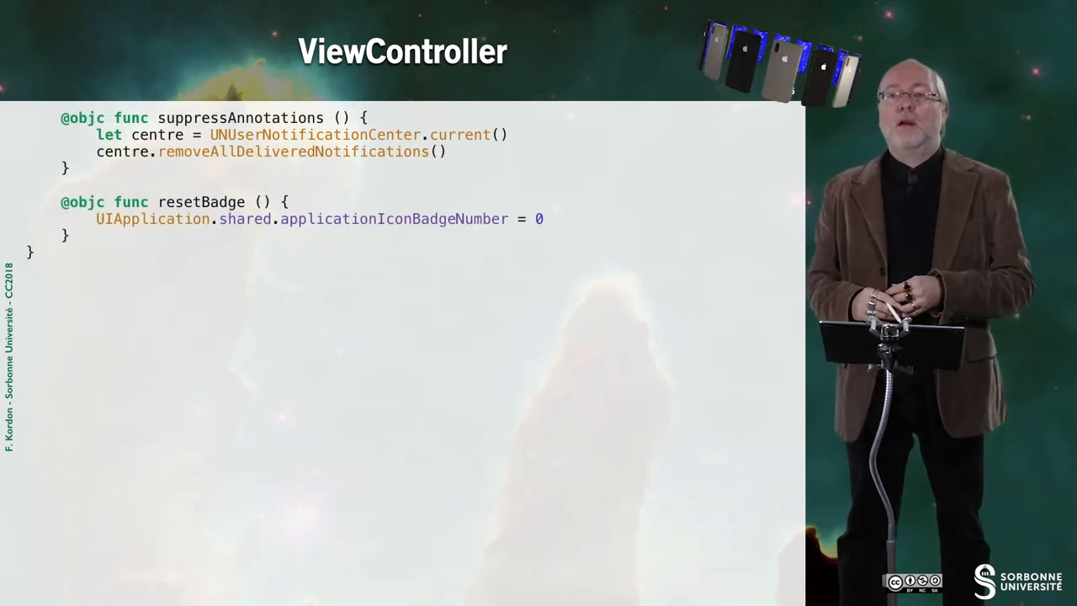